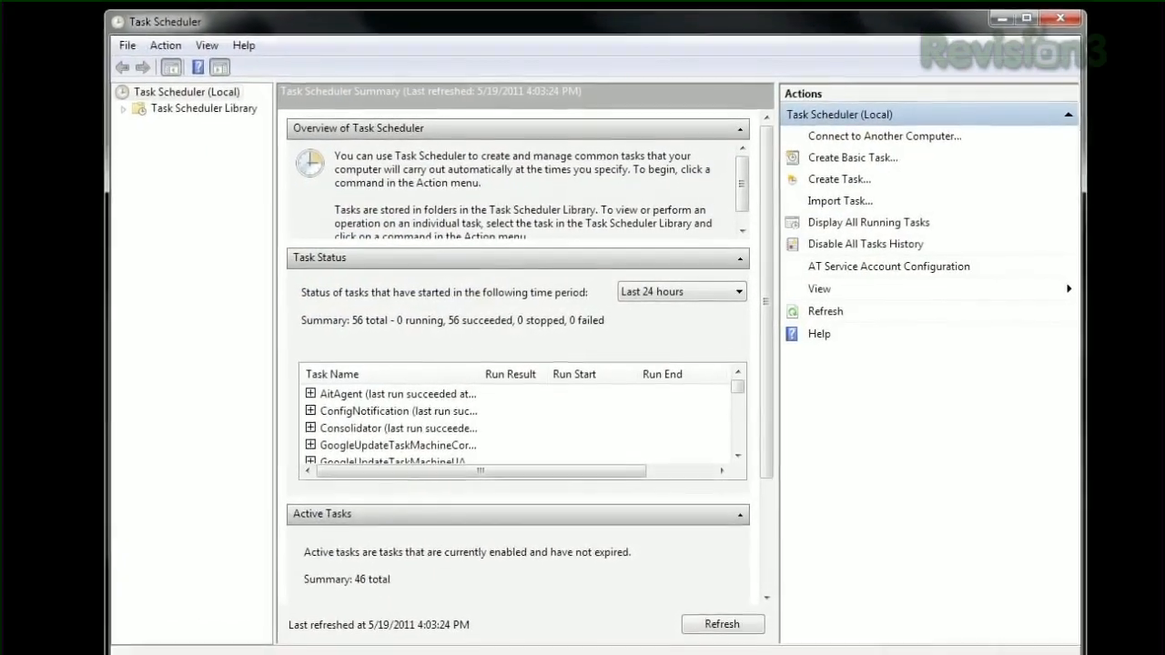
# Create the basic task 'Note' with a Daily trigger at 10:15 AM and a Display-a-message reminder action.
pyautogui.click(851, 156)
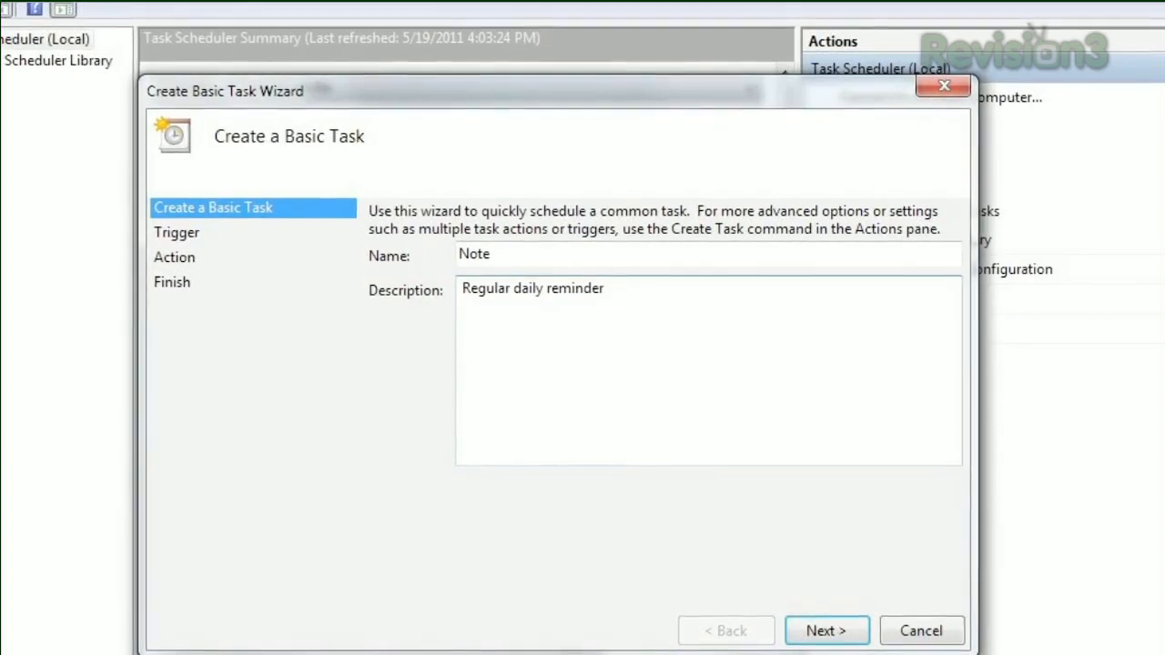
pyautogui.click(824, 630)
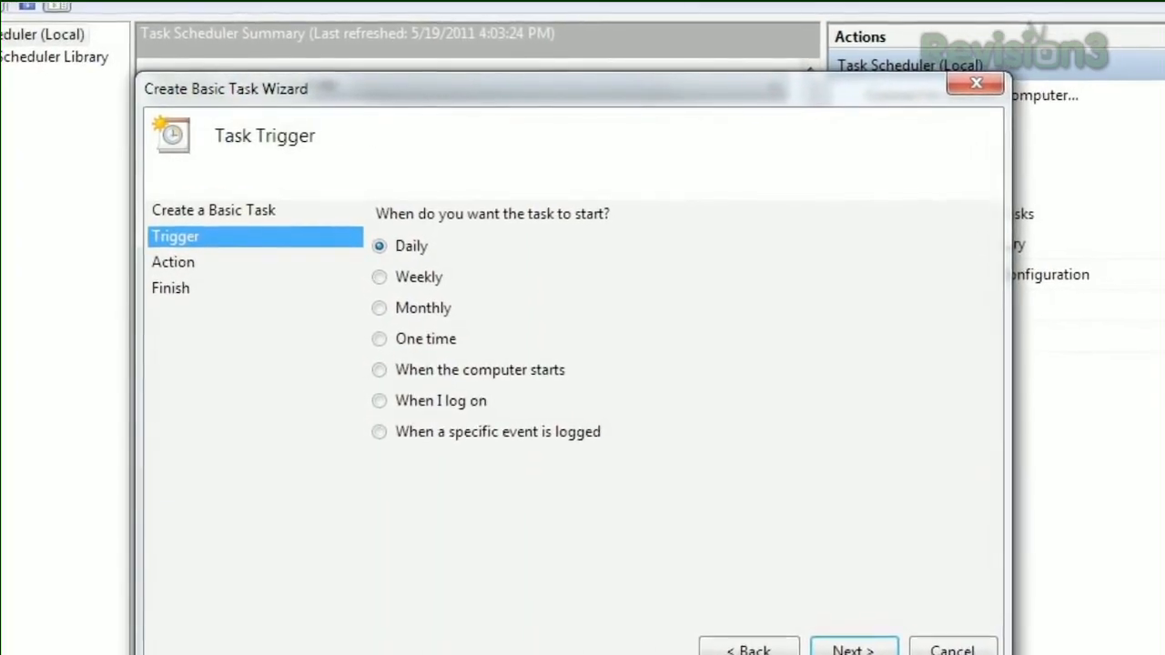
pyautogui.click(851, 648)
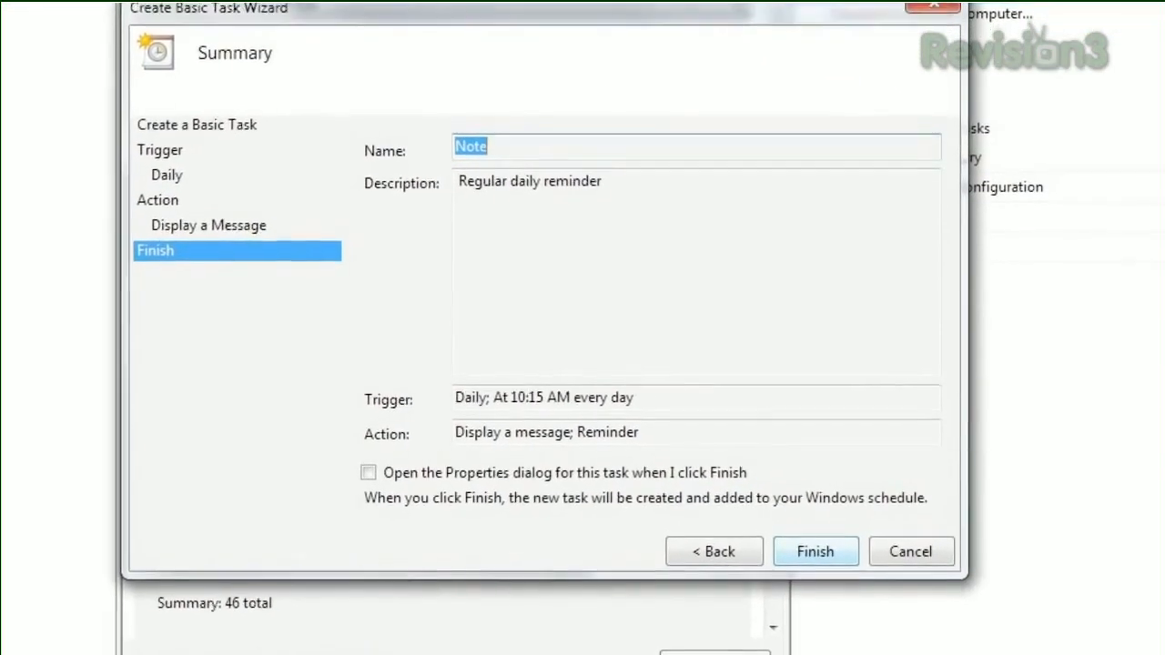
pyautogui.click(815, 552)
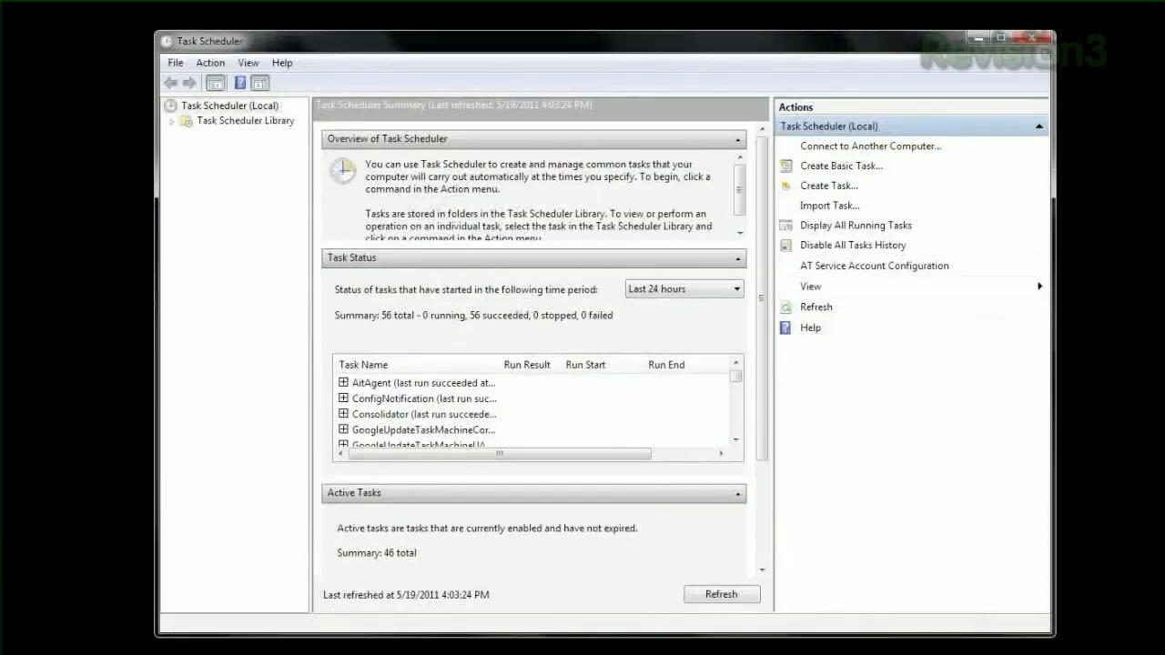
# Start a full Create Task and view its idle, power and network Conditions settings.
pyautogui.moveTo(201, 40); pyautogui.dragTo(182, 33)
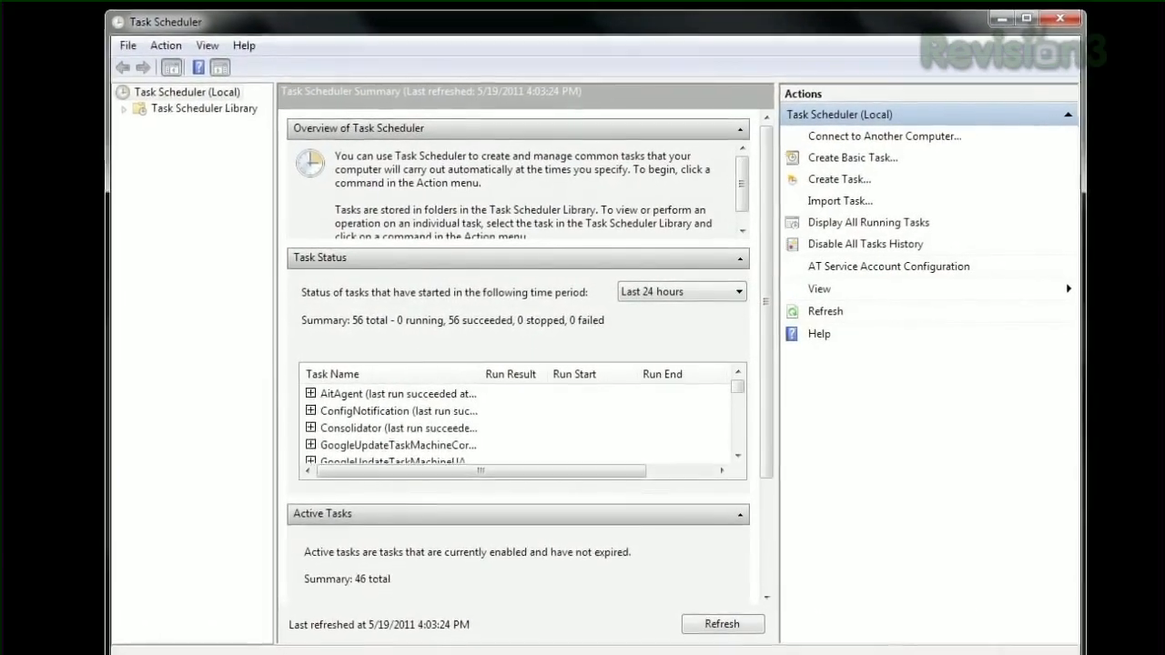
pyautogui.click(839, 178)
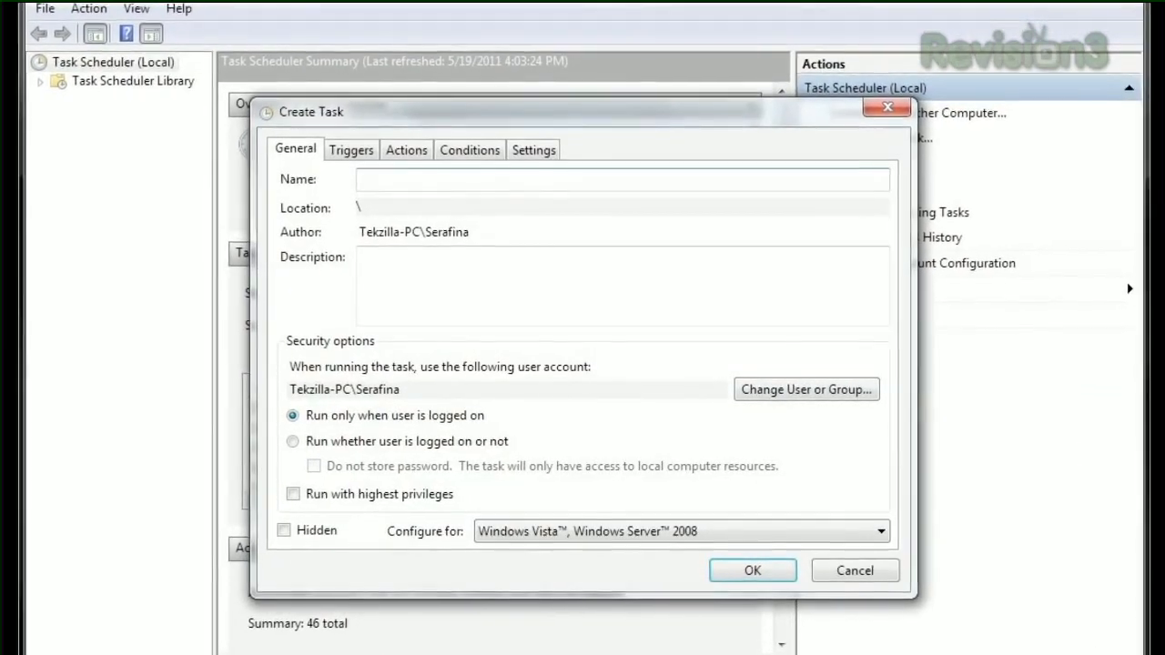
pyautogui.click(469, 149)
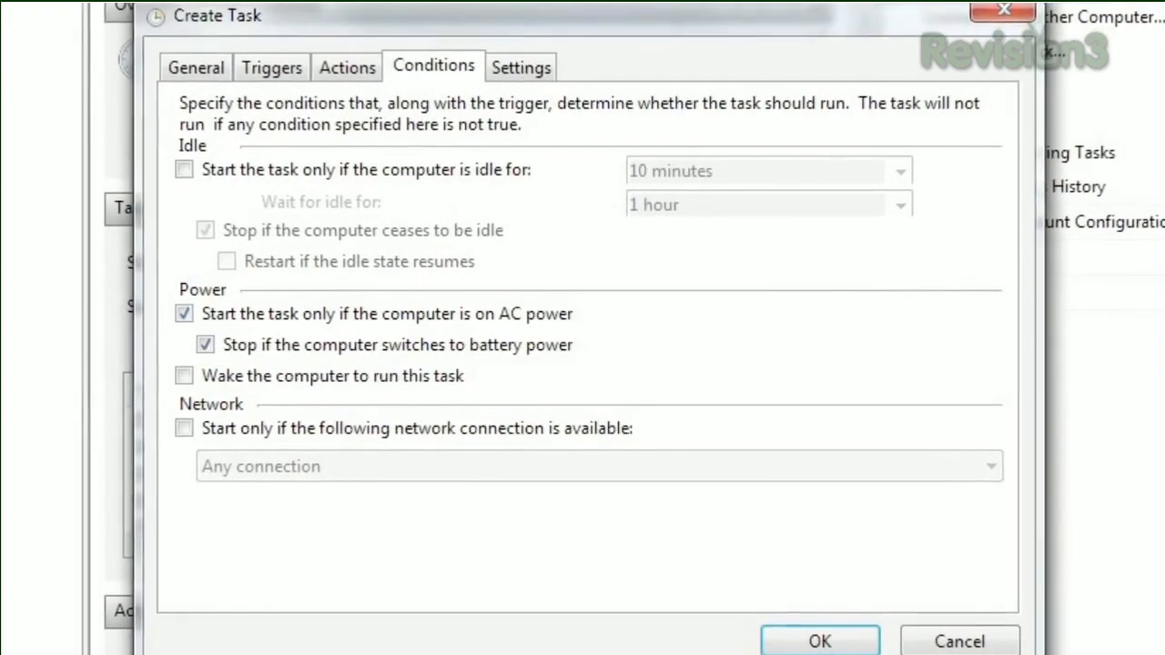
pyautogui.click(520, 65)
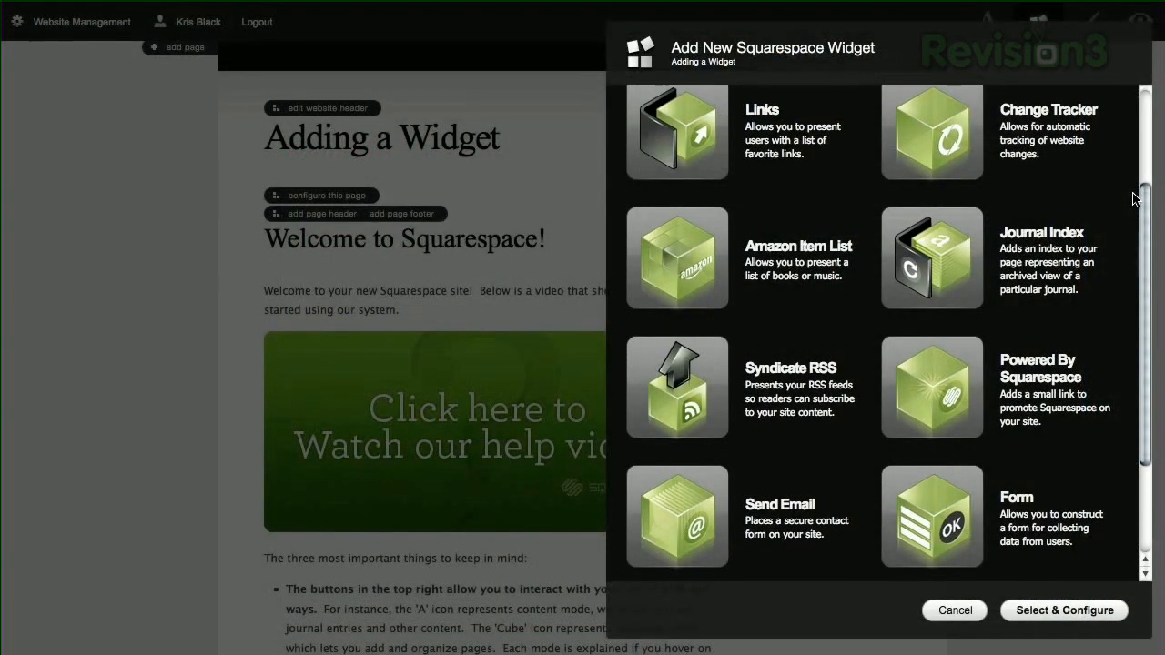
# Pick the Powered By Squarespace widget from the Add New Widget catalogue.
pyautogui.click(937, 388)
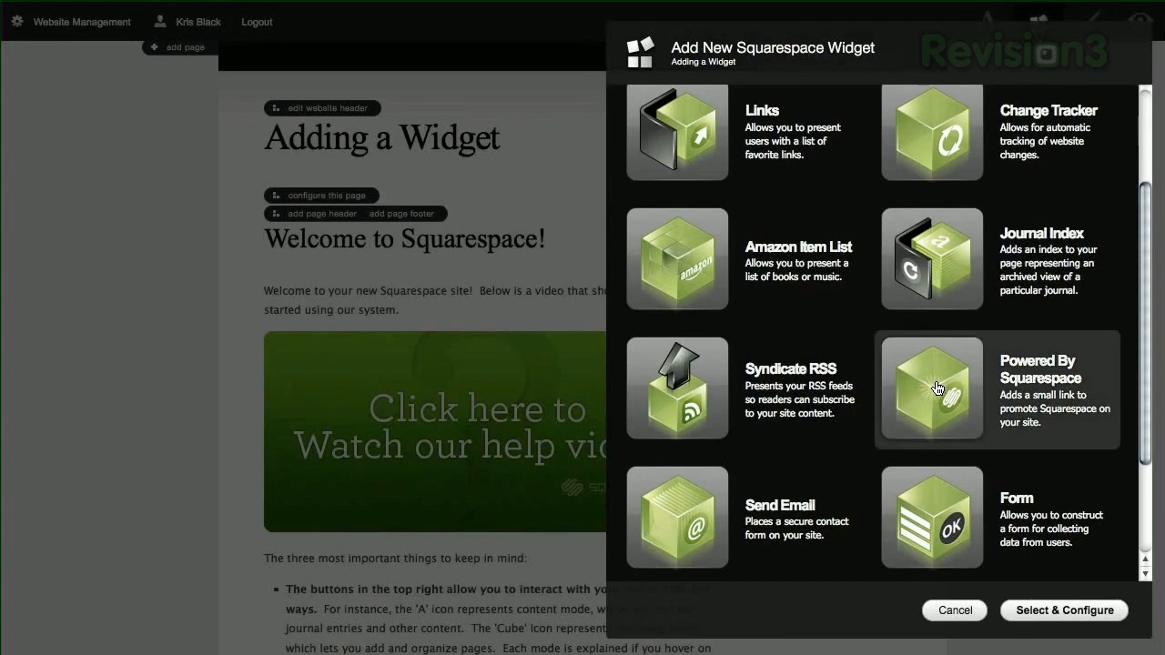